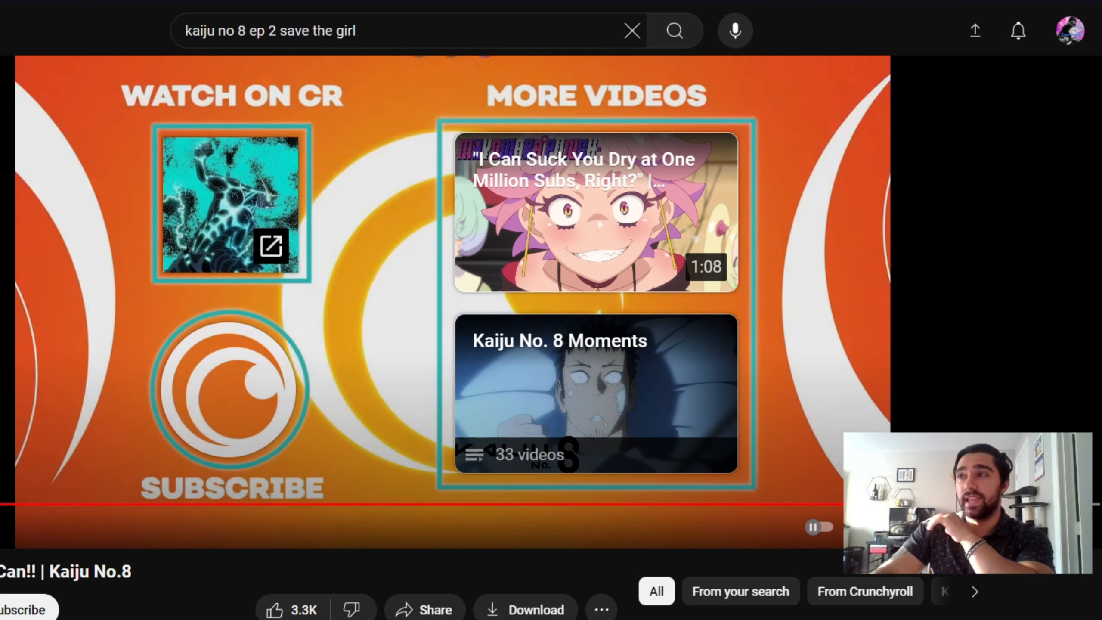
# Follow the 'Watch on CR' end-screen thumbnail to the Kaiju No. 8 Crunchyroll series page.
pyautogui.click(230, 203)
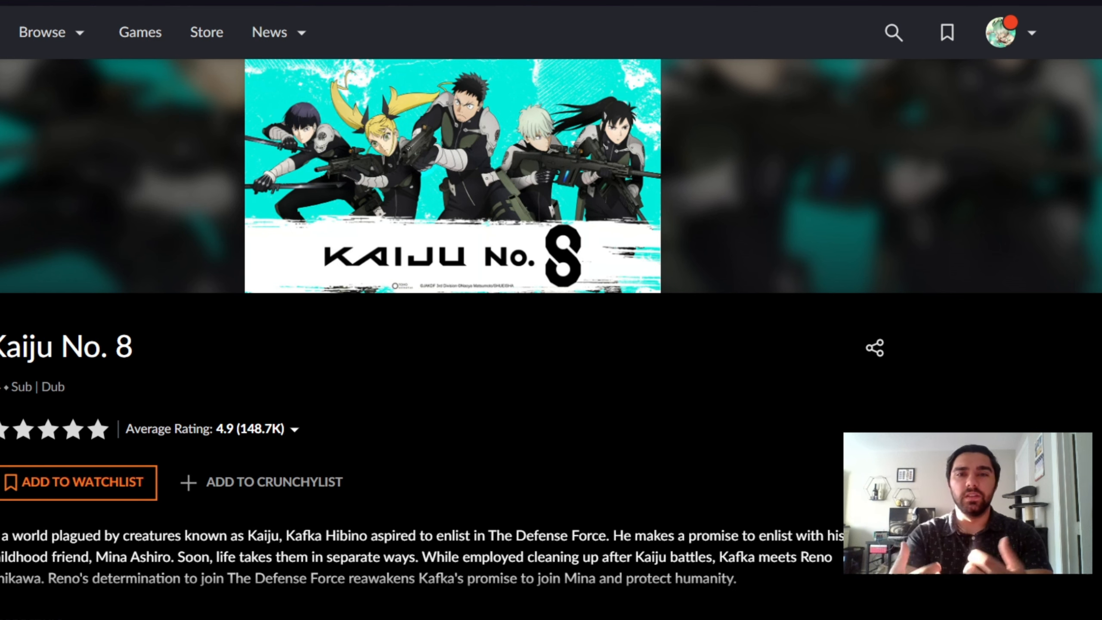